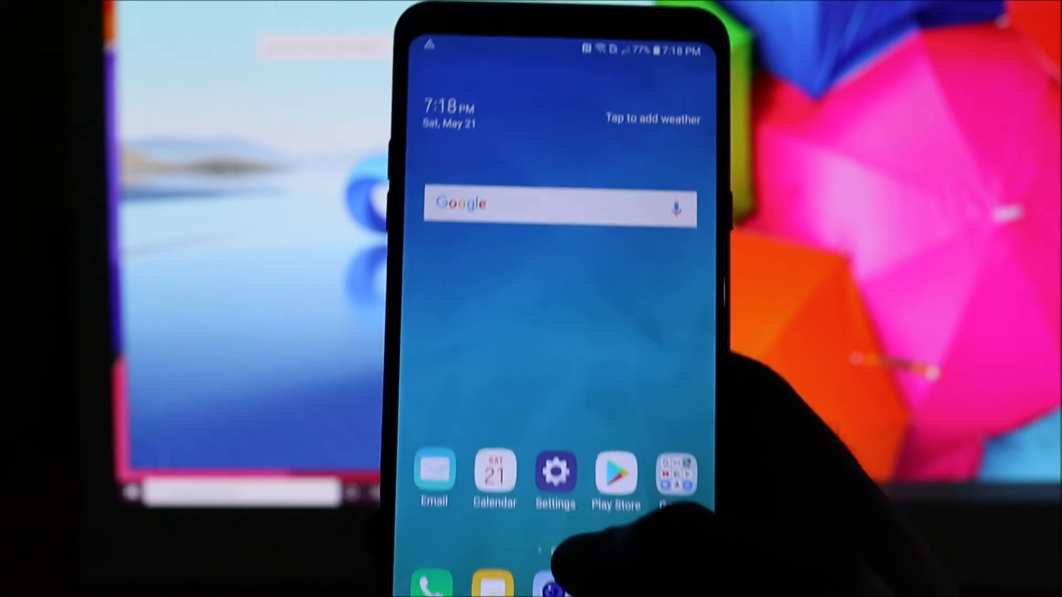
# Open the phone's Settings, check the Wi-Fi networks list, then return to the main categories
pyautogui.click(554, 471)
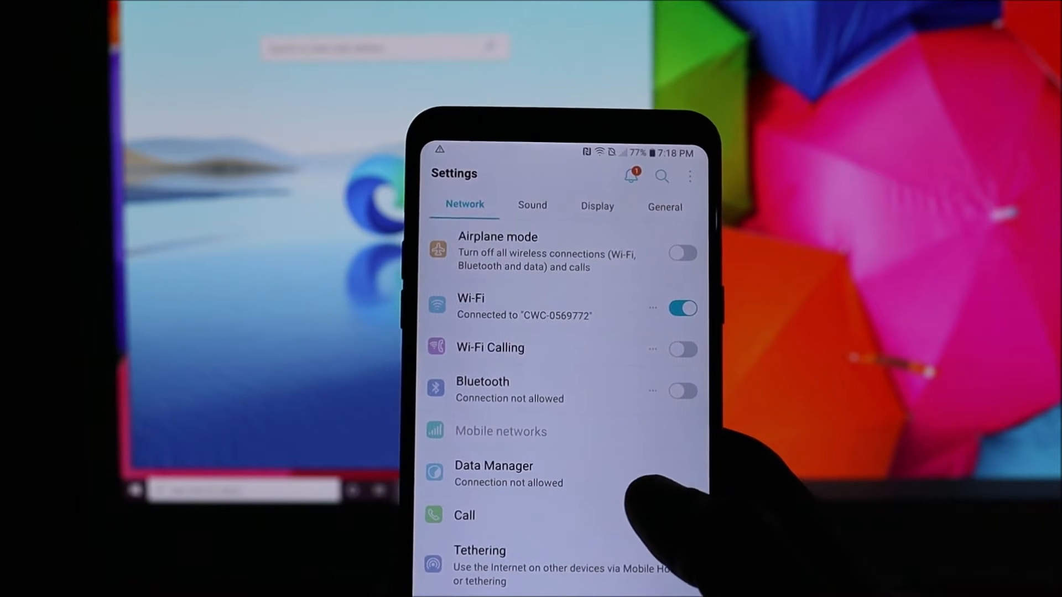
pyautogui.click(470, 305)
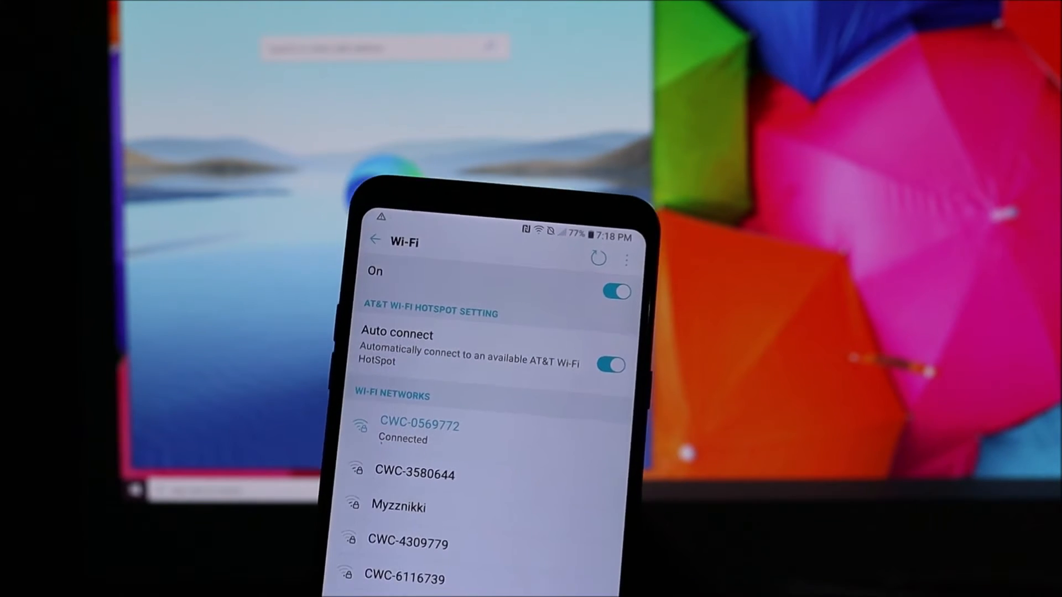
pyautogui.click(375, 240)
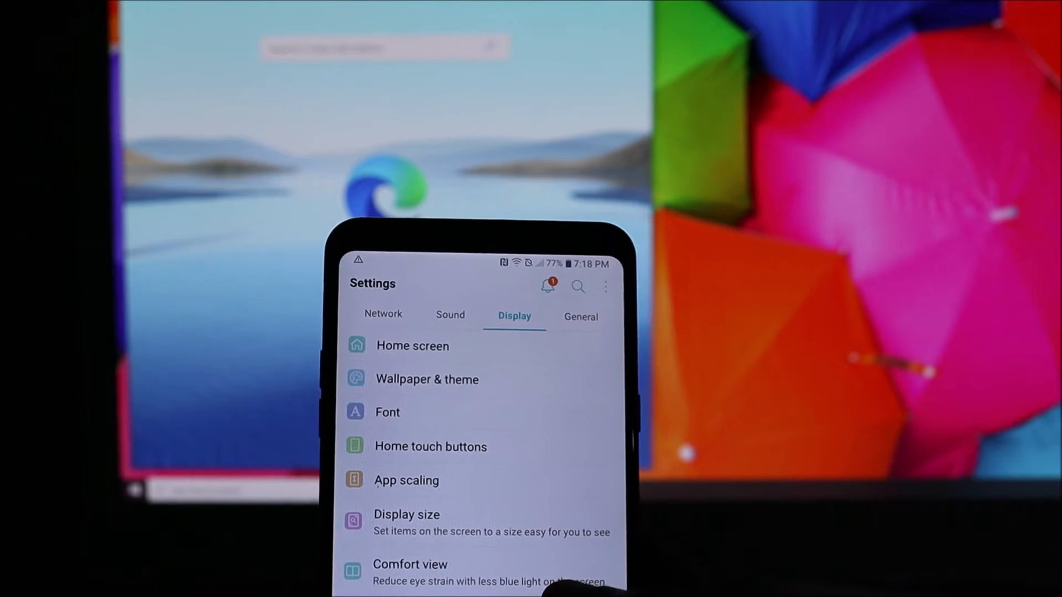
# Go to General, scroll to System and open Restart & reset
pyautogui.click(585, 308)
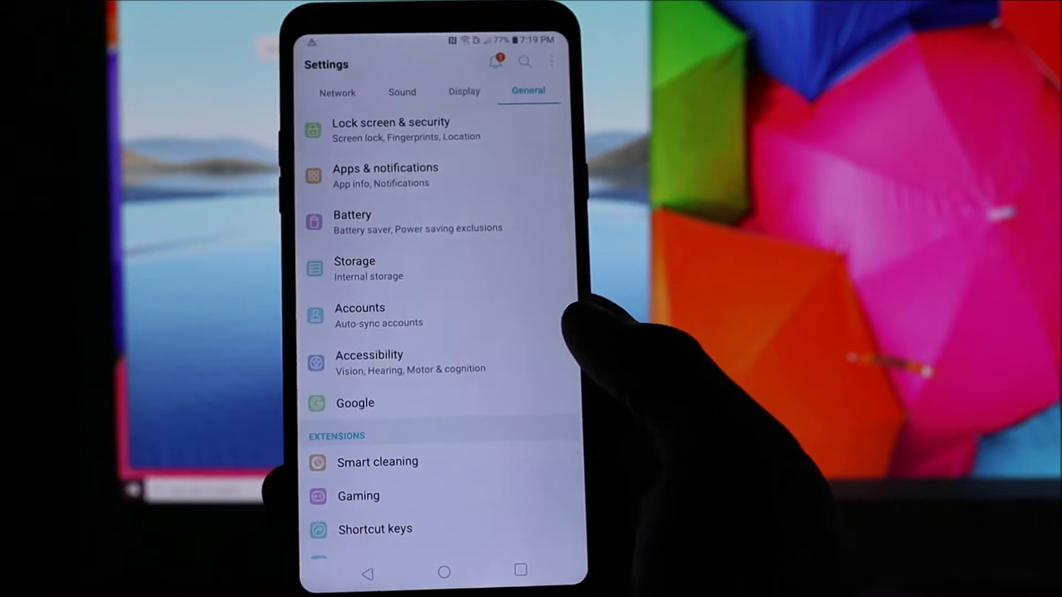
pyautogui.scroll(-3)
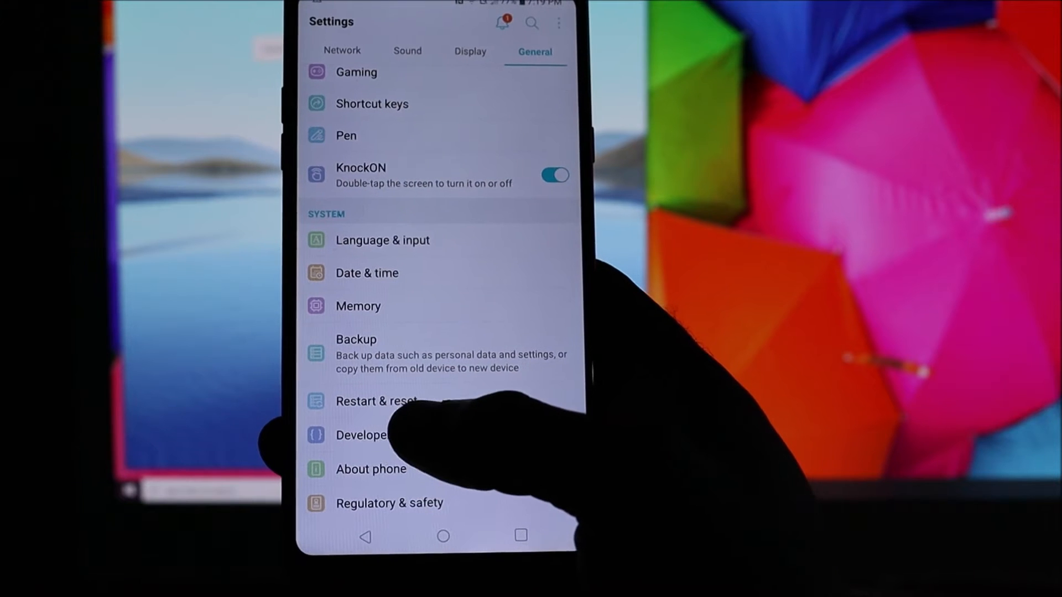
pyautogui.click(376, 401)
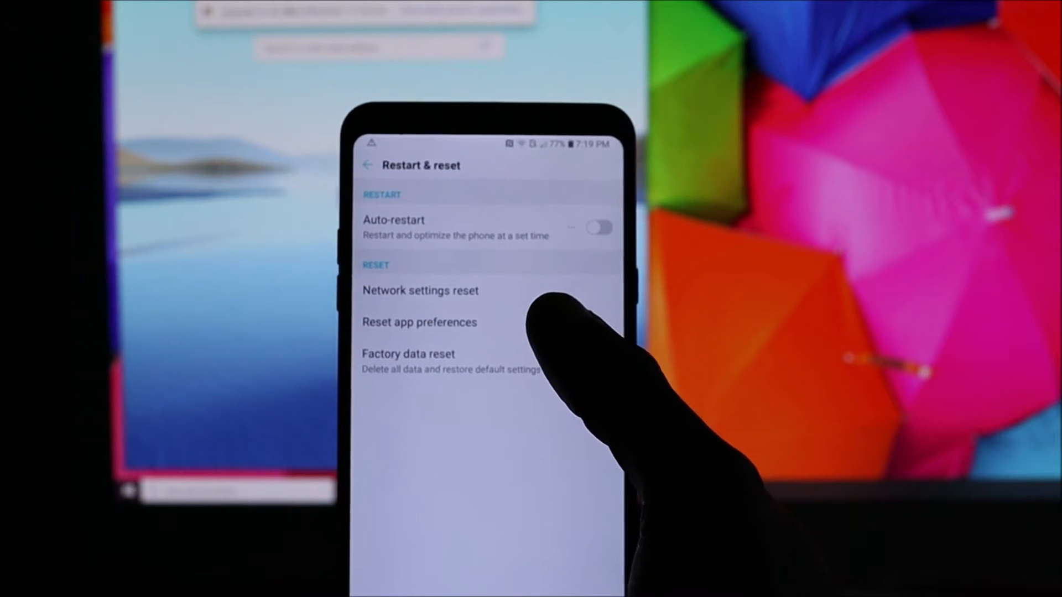
# Run the Network settings reset and confirm with RESET SETTINGS
pyautogui.click(420, 290)
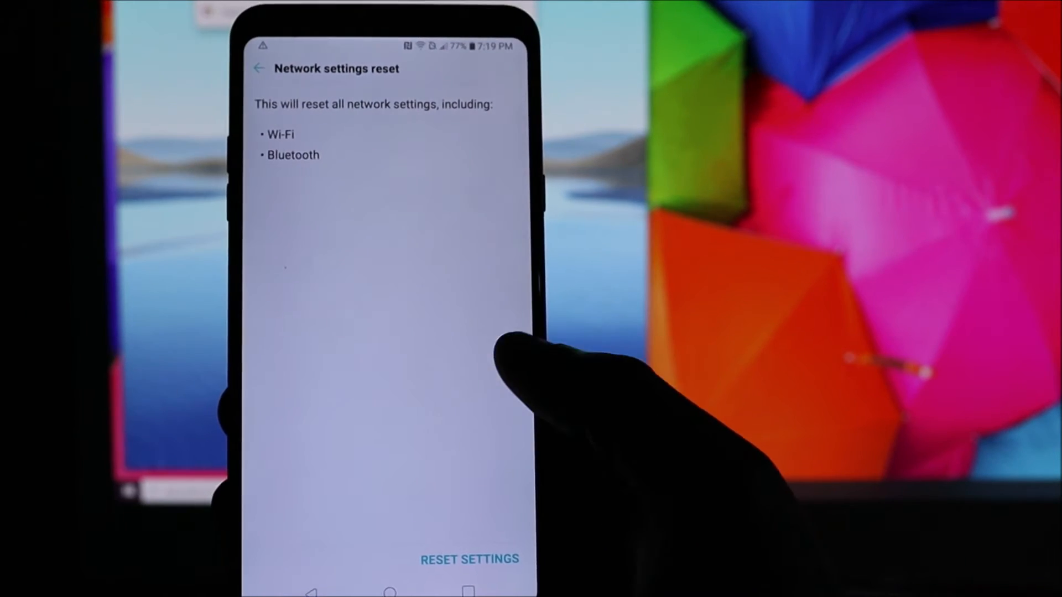
pyautogui.click(469, 559)
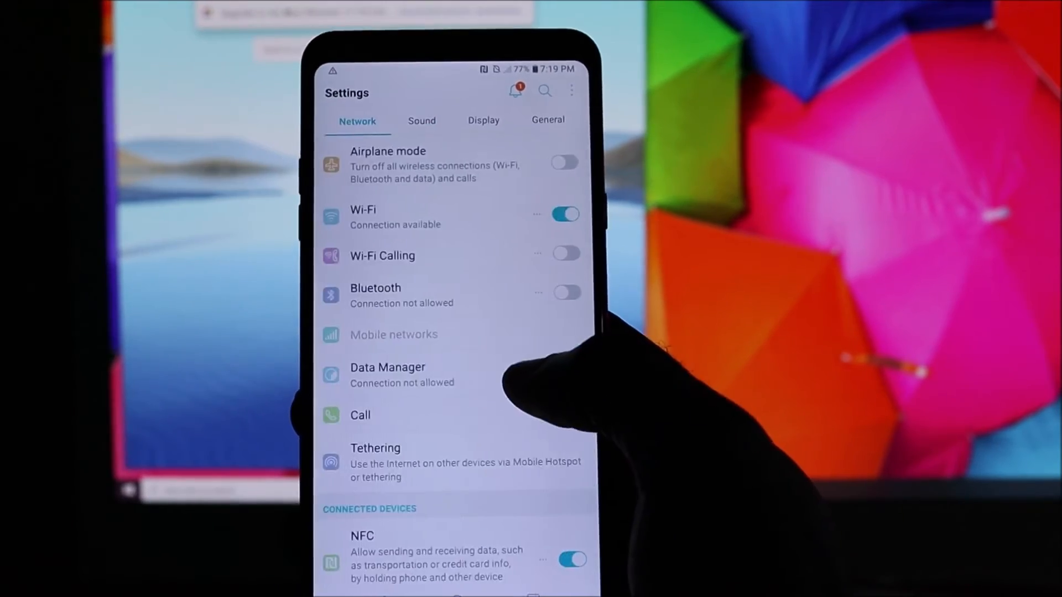
# Open the Wi-Fi screen to see nearby networks listed again with none connected
pyautogui.click(382, 256)
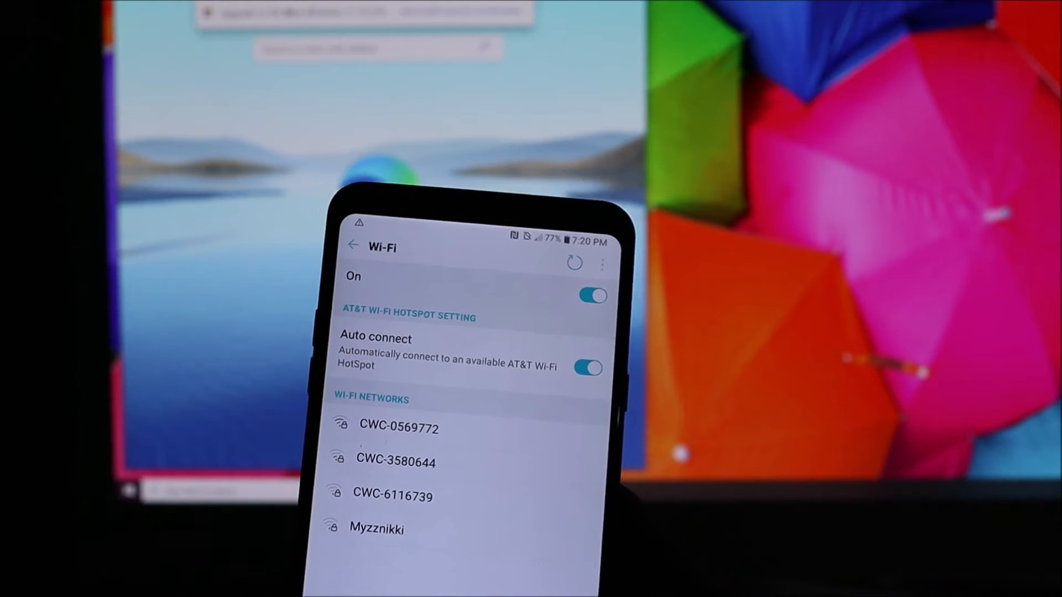
pyautogui.click(352, 245)
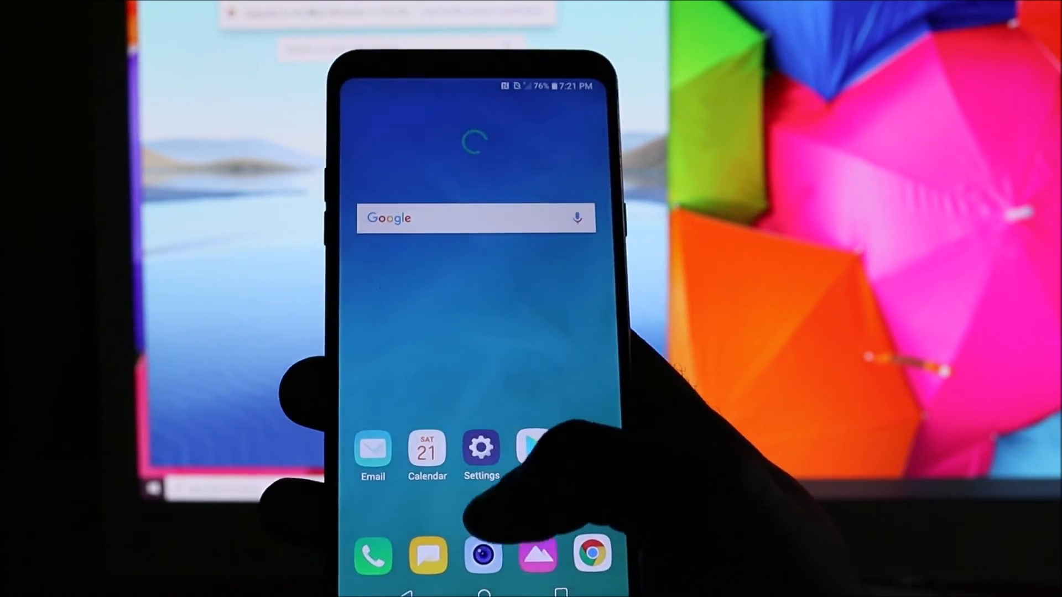
# Reopen Settings, go to General and open Restart & reset with the factory data reset option
pyautogui.click(481, 449)
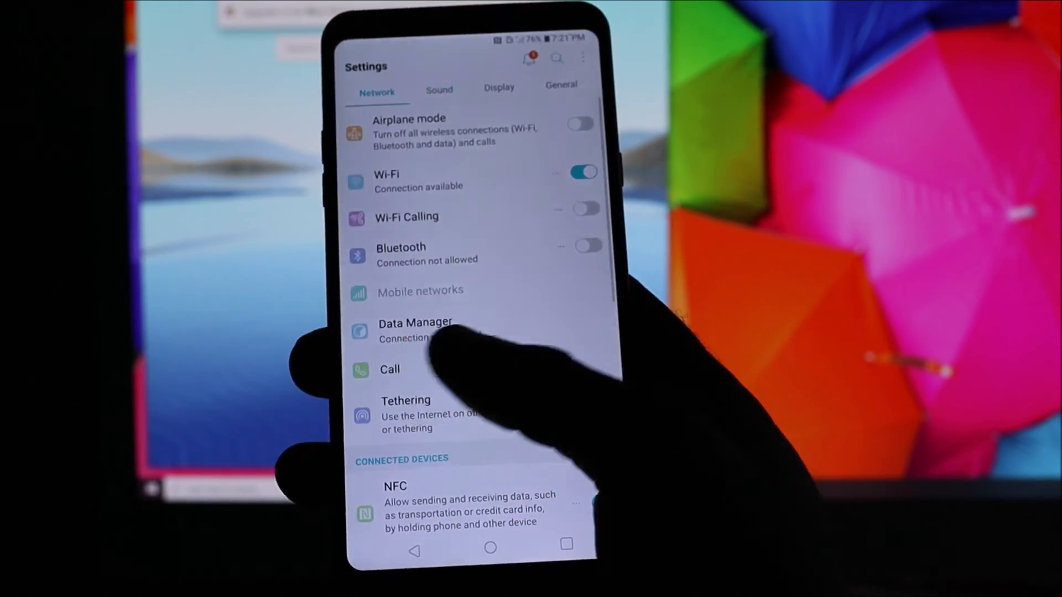
pyautogui.click(580, 86)
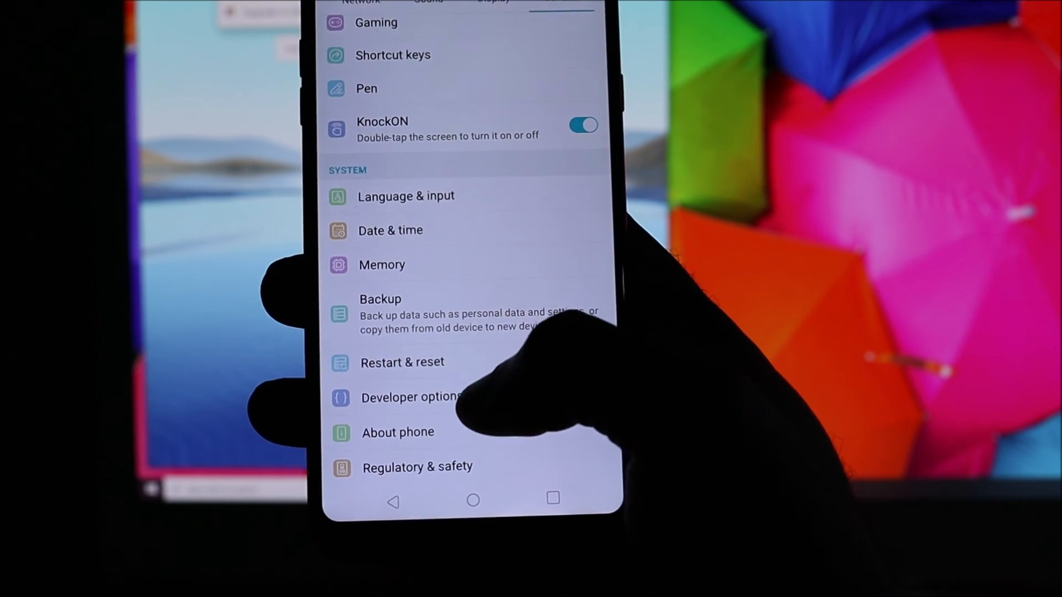
pyautogui.click(403, 363)
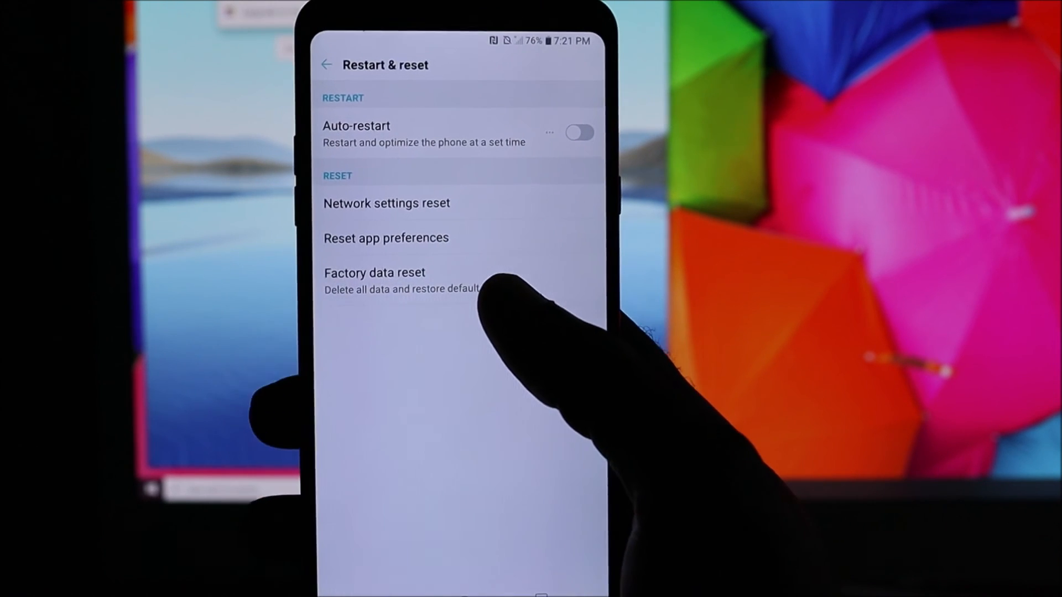